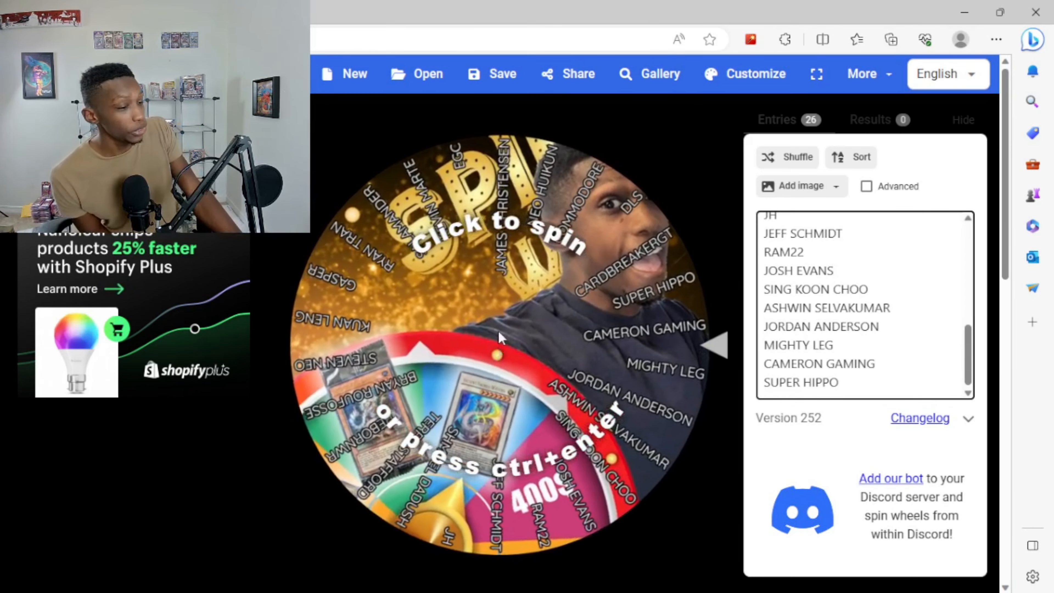
{"action": "left_click", "coordinate": [501, 336]}
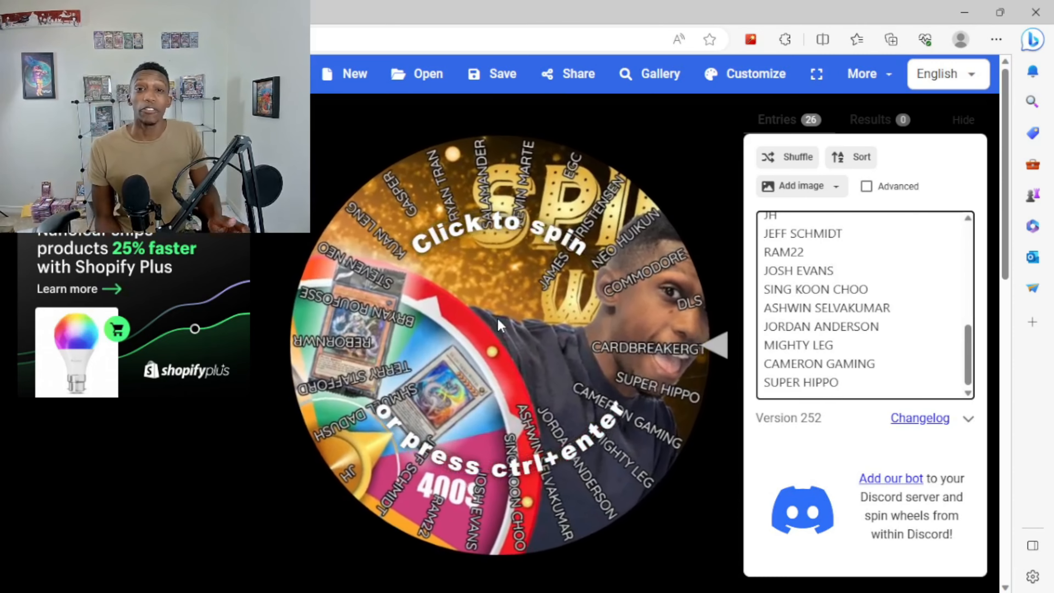
{"action": "left_click", "coordinate": [500, 326]}
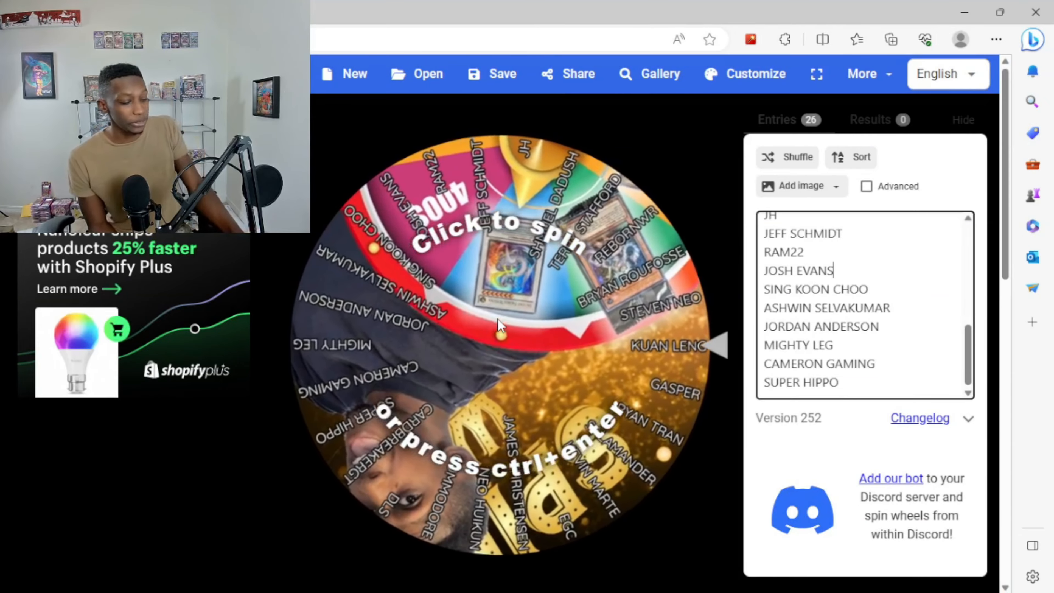
{"action": "left_click", "coordinate": [500, 323]}
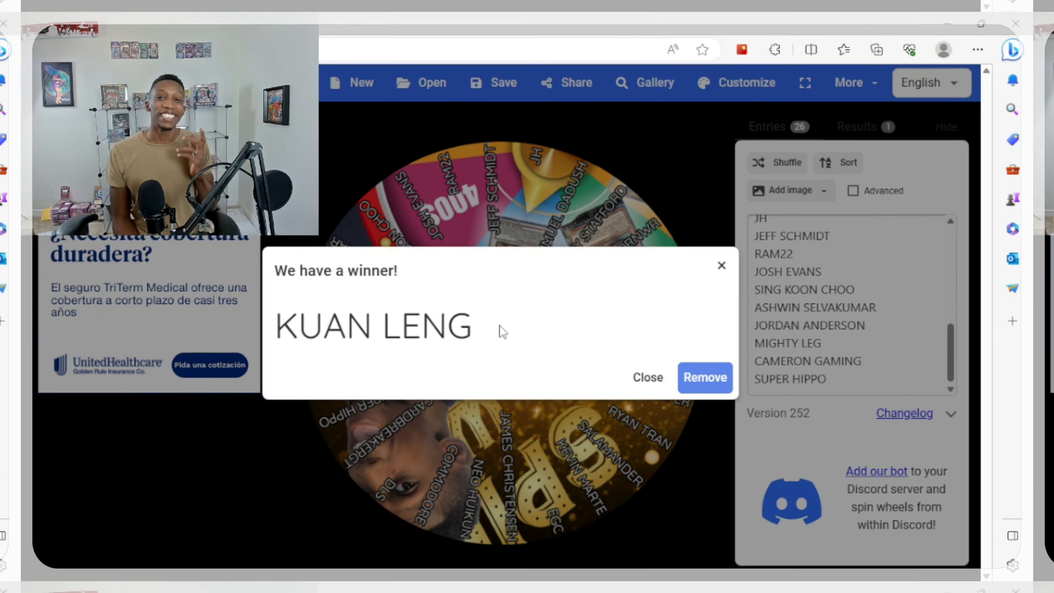
{"action": "left_click", "coordinate": [704, 377]}
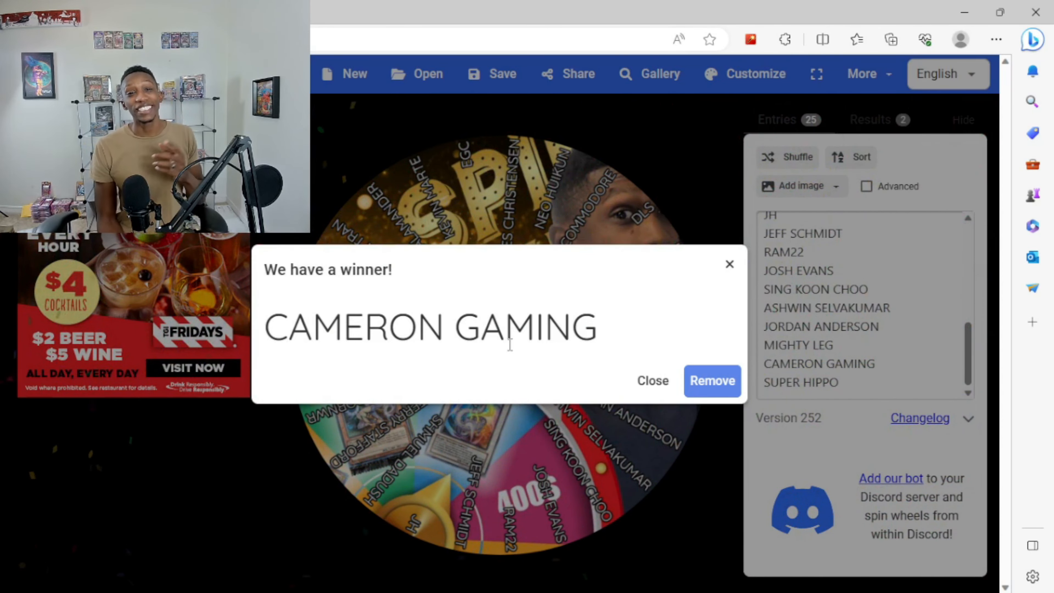
{"action": "left_click", "coordinate": [711, 380]}
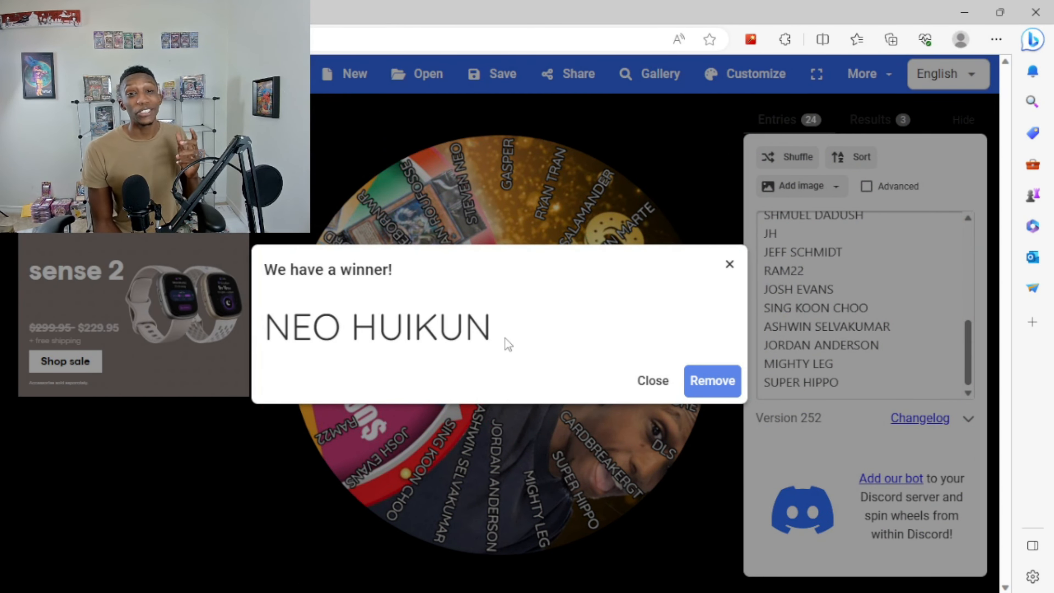
{"action": "left_click", "coordinate": [711, 380]}
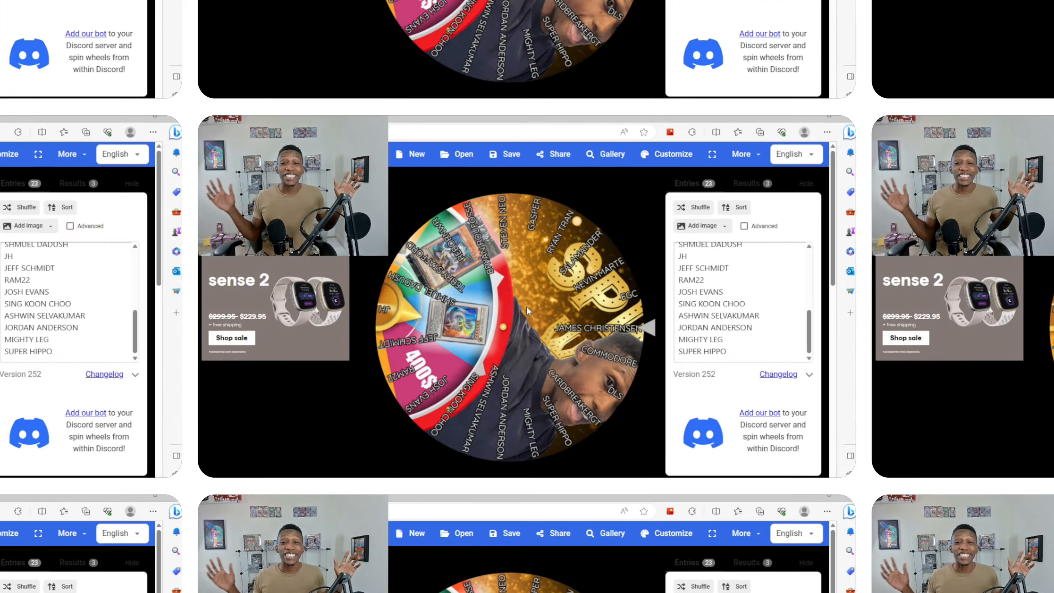